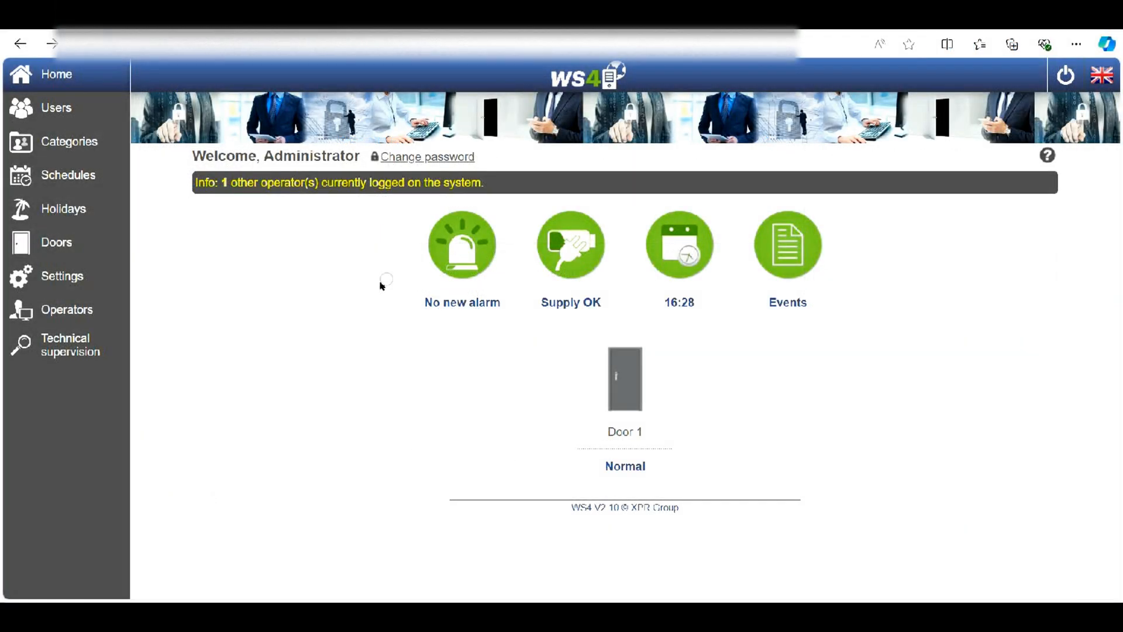
mouse_move(694, 325)
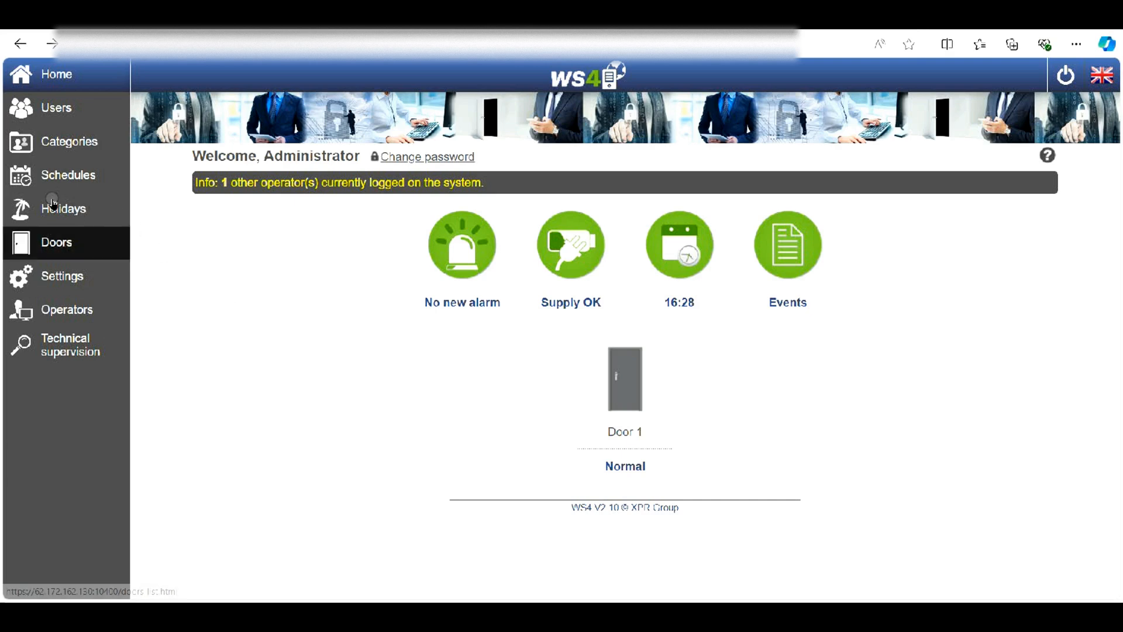
- Go to the Doors section to list the installation's doors
click(56, 242)
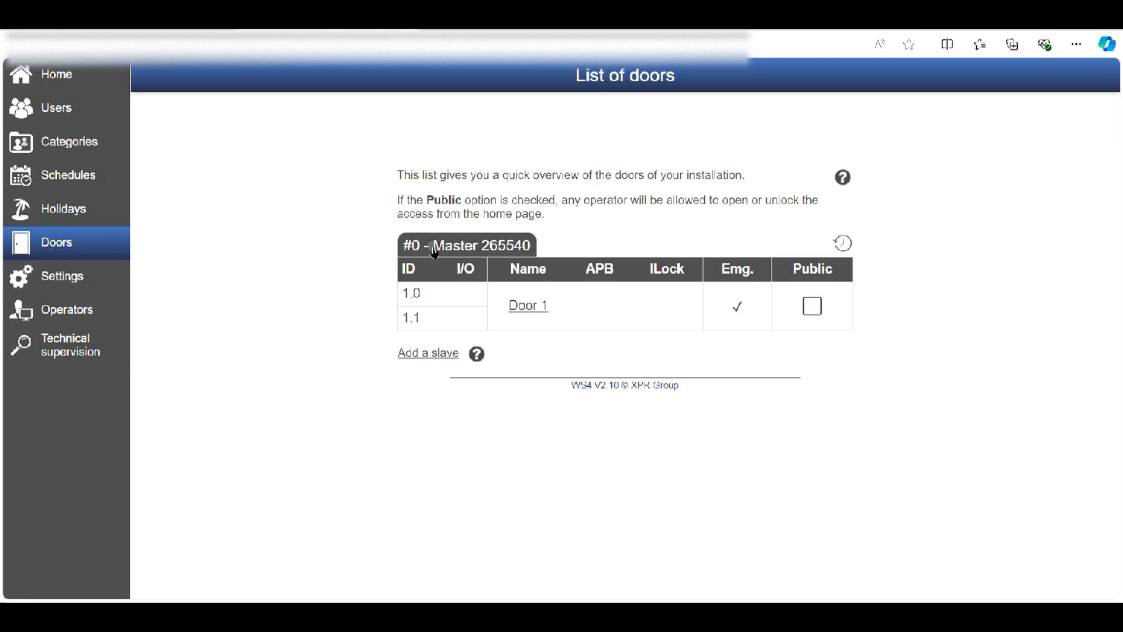
- Enable the Keypad option on Door 1's Reader B, then move to Settings
click(528, 305)
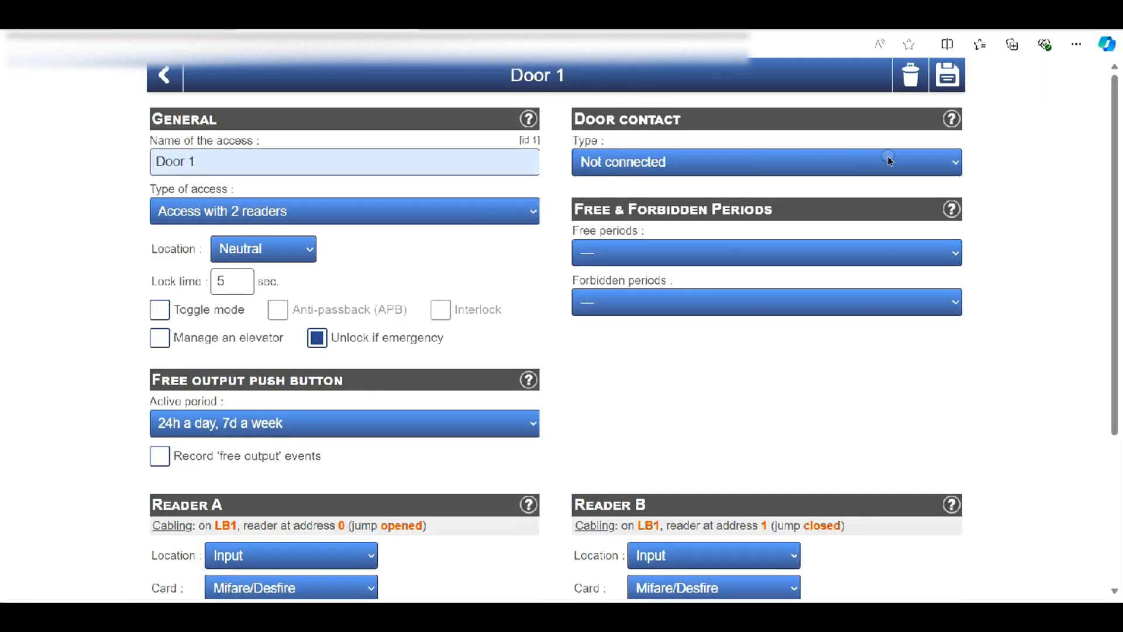
scroll(down, 3)
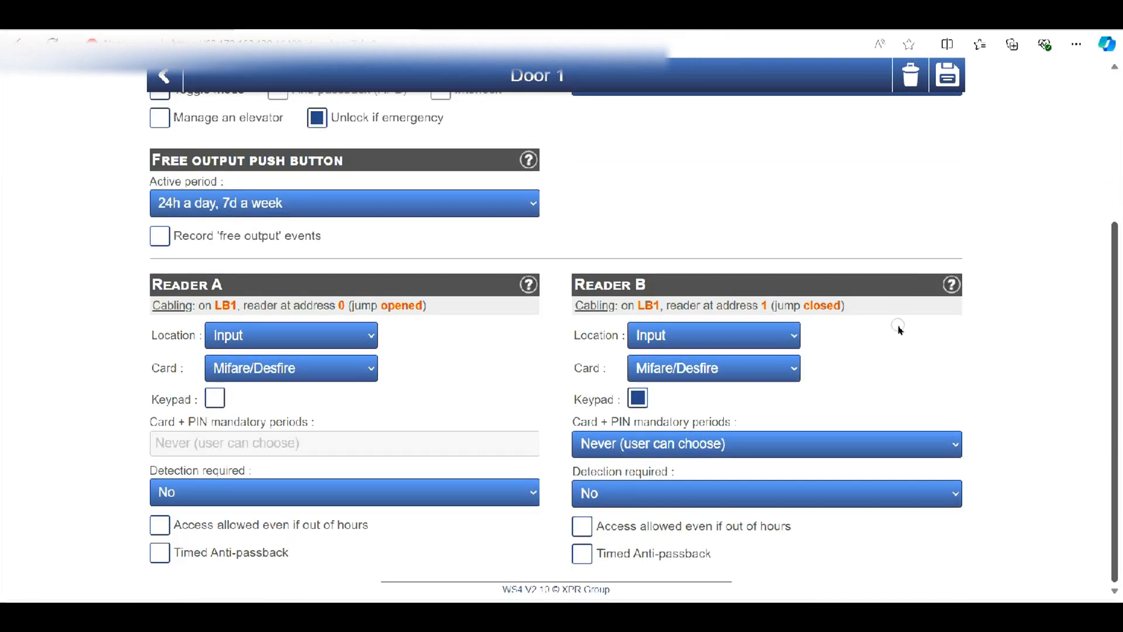
mouse_move(206, 257)
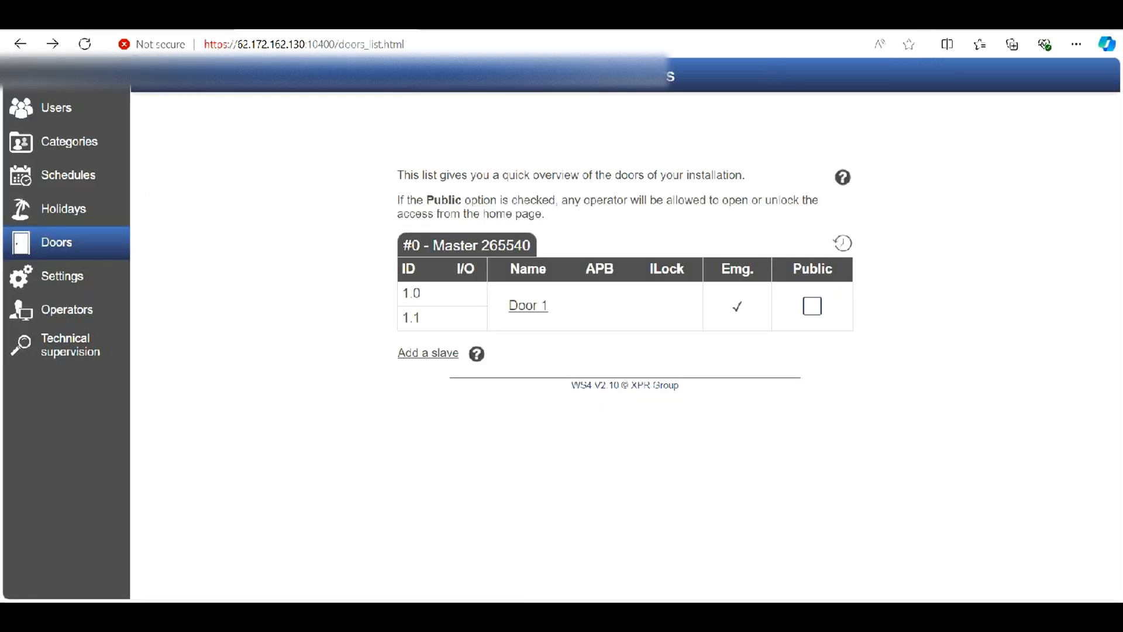
click(62, 276)
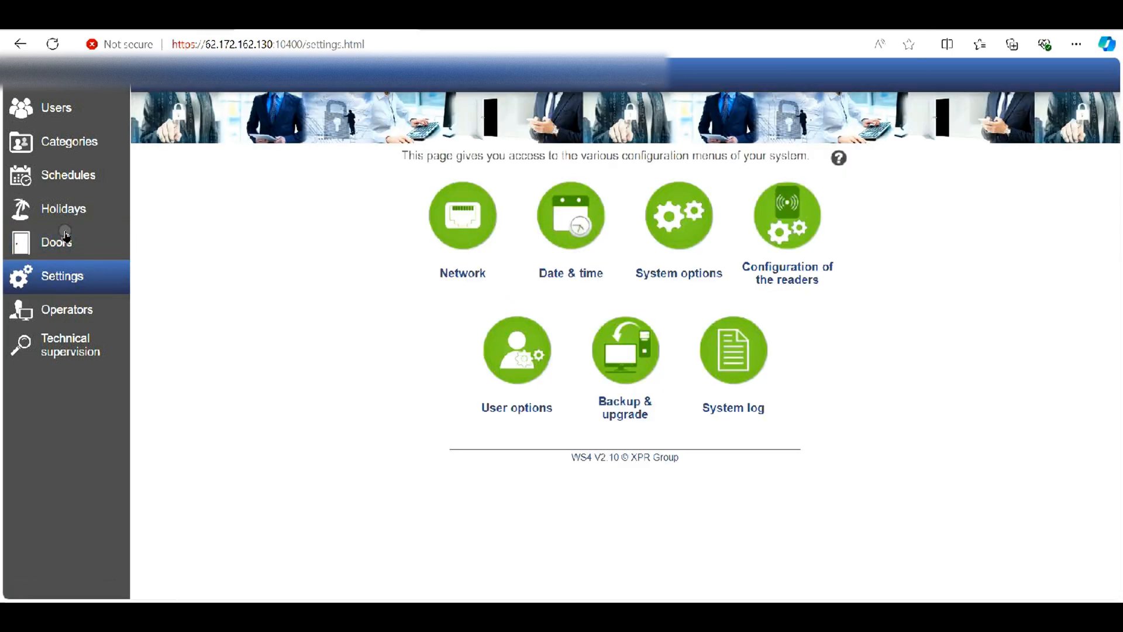
- Save a fixed 4-digit keypad code length in the reader configuration
click(786, 215)
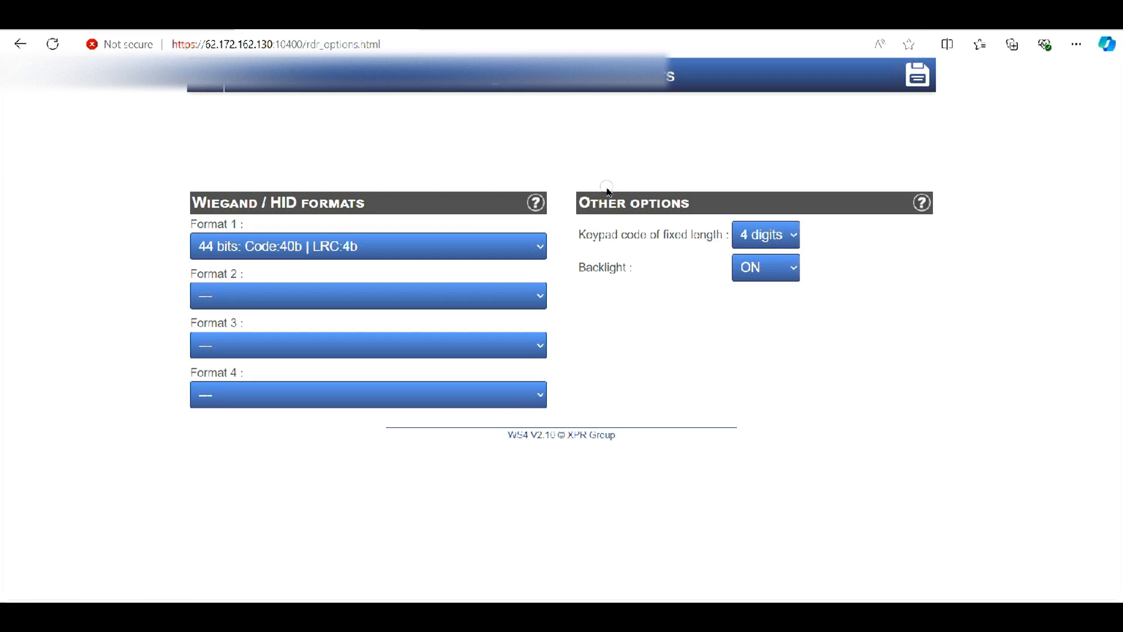
click(765, 234)
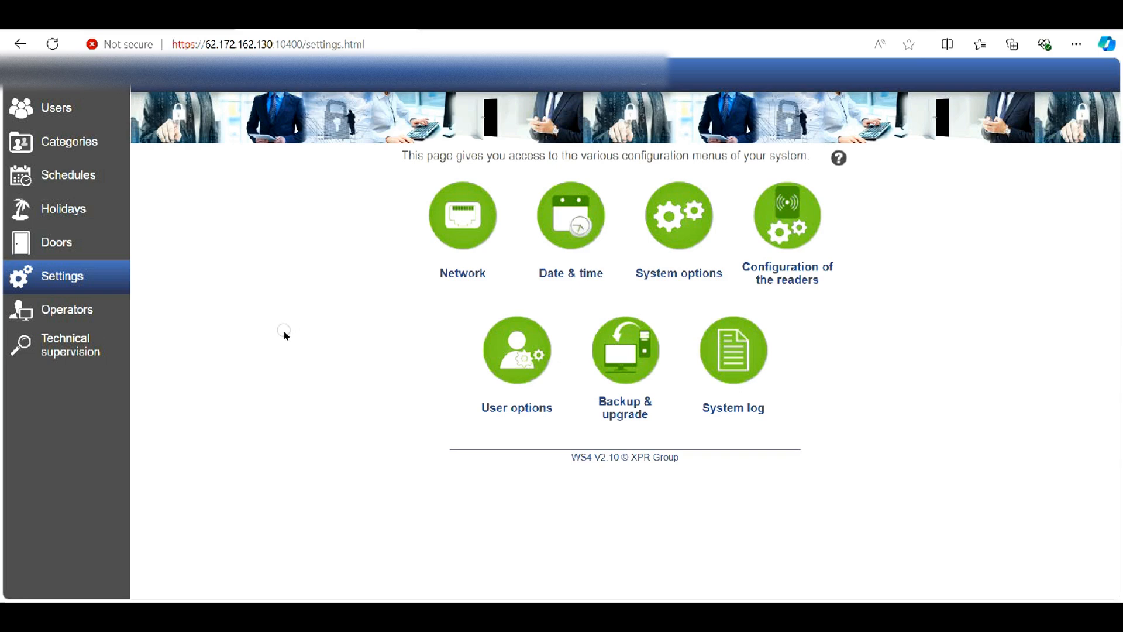
mouse_move(220, 300)
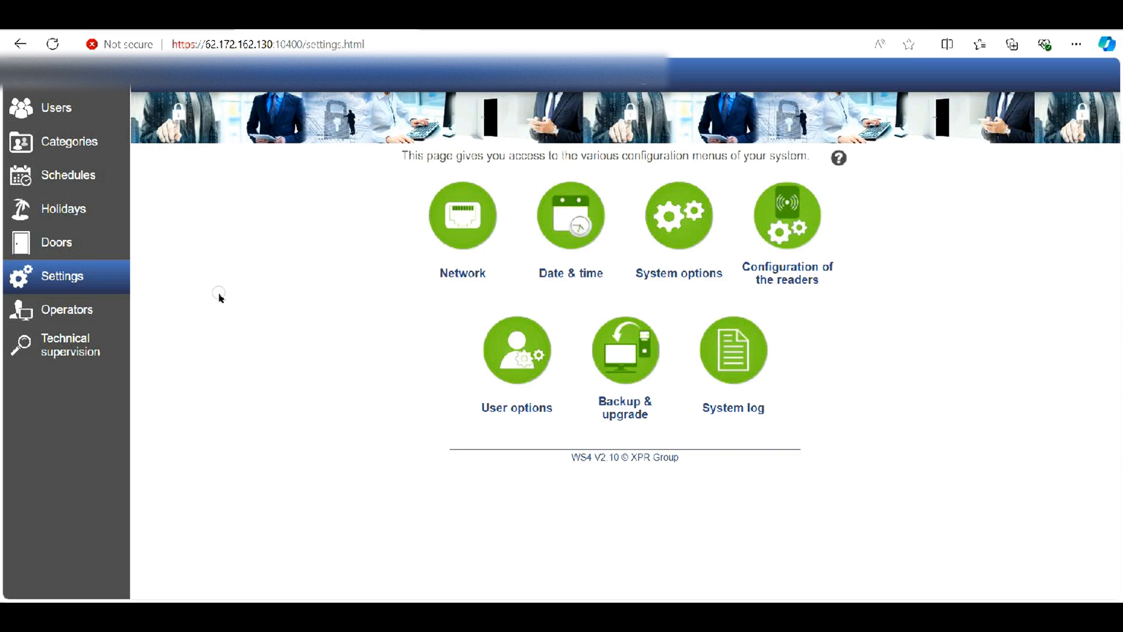
- Create a new user with the full name 'door code'
click(58, 107)
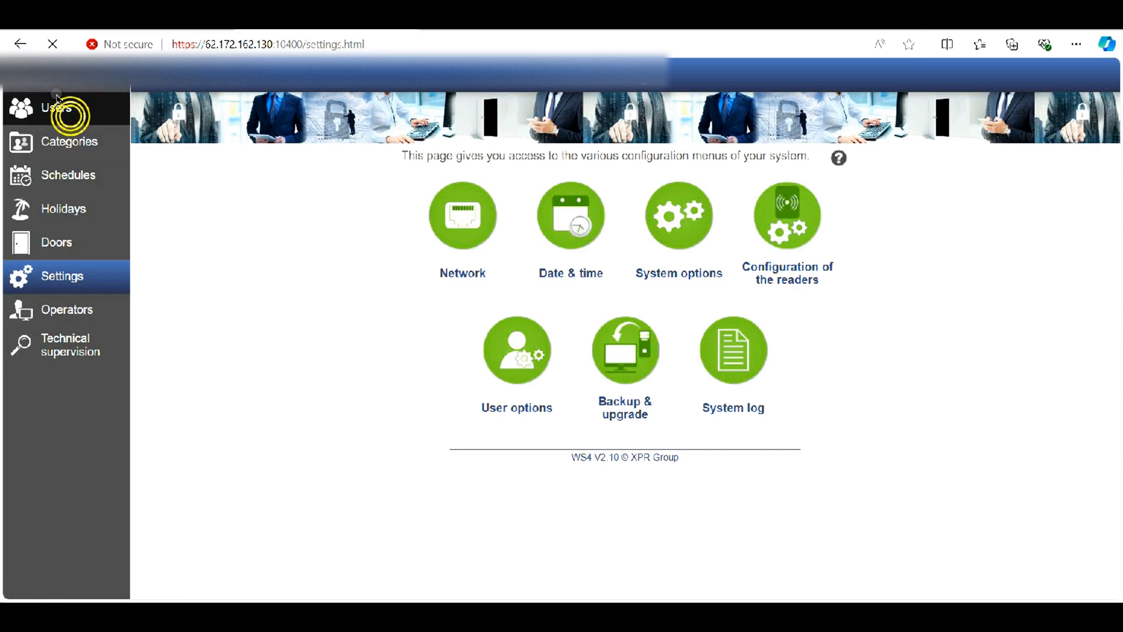
click(53, 108)
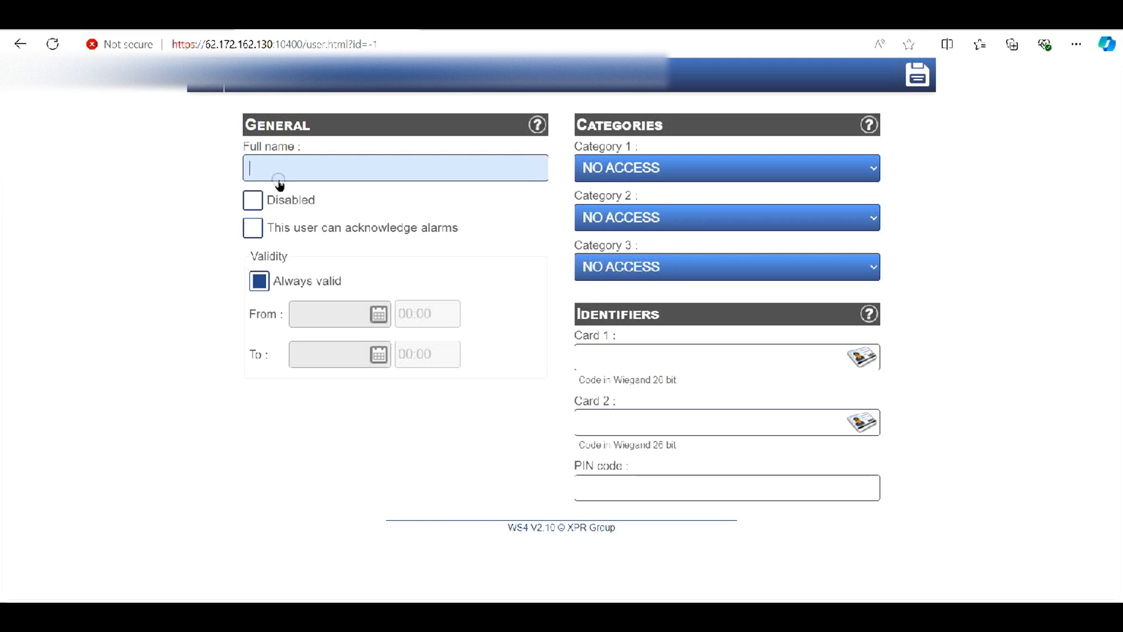
text(door)
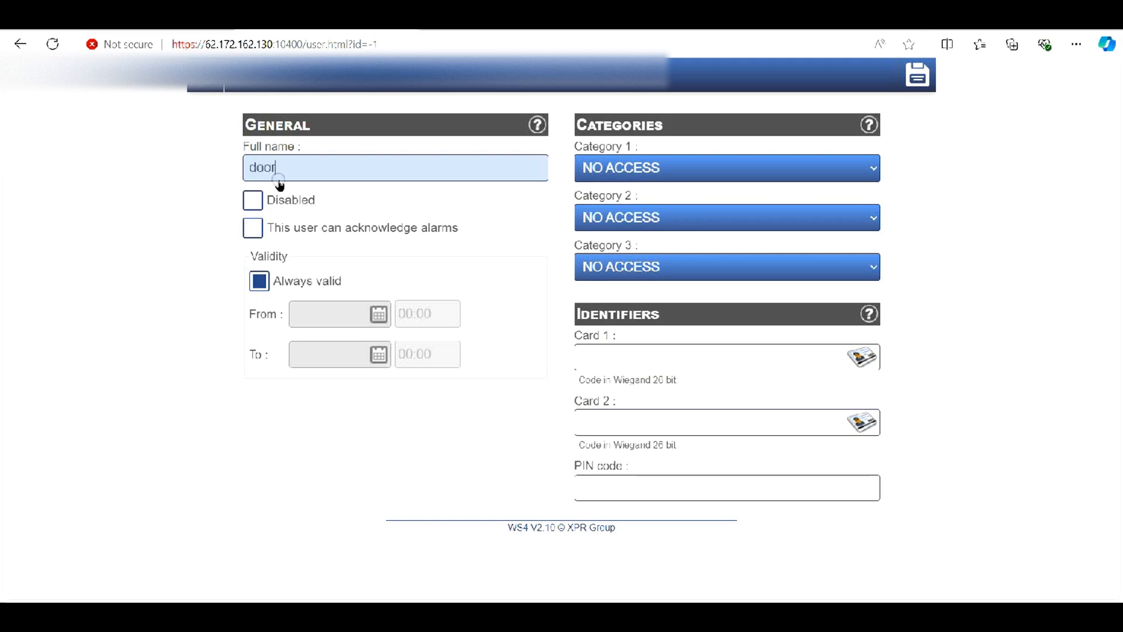
text(code)
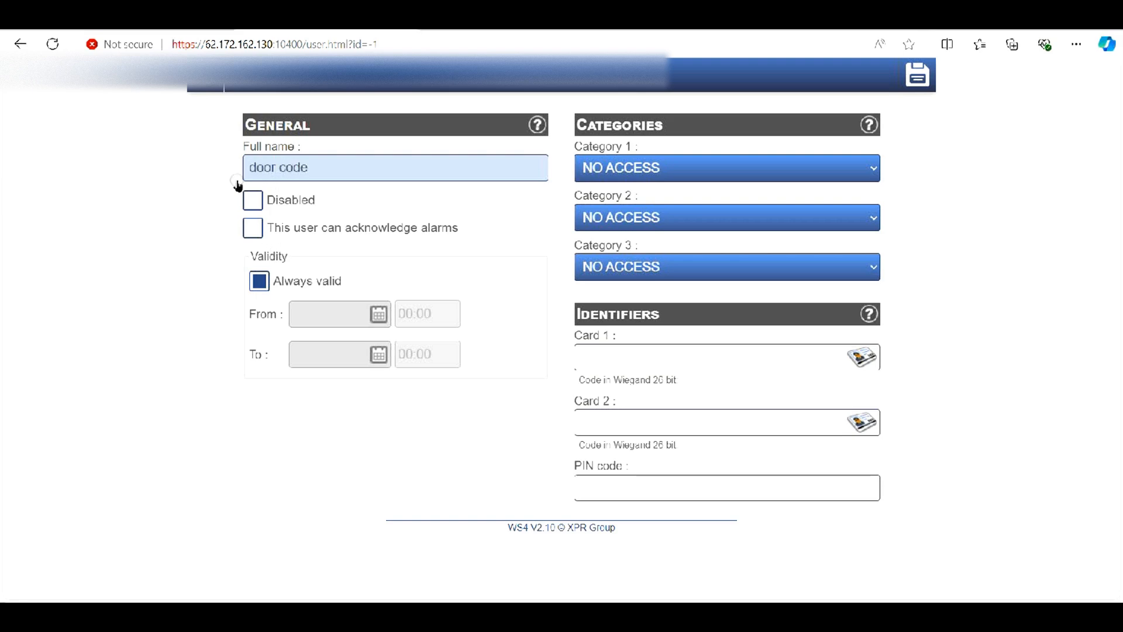
- Assign the Access category and move to the PIN code field
click(725, 168)
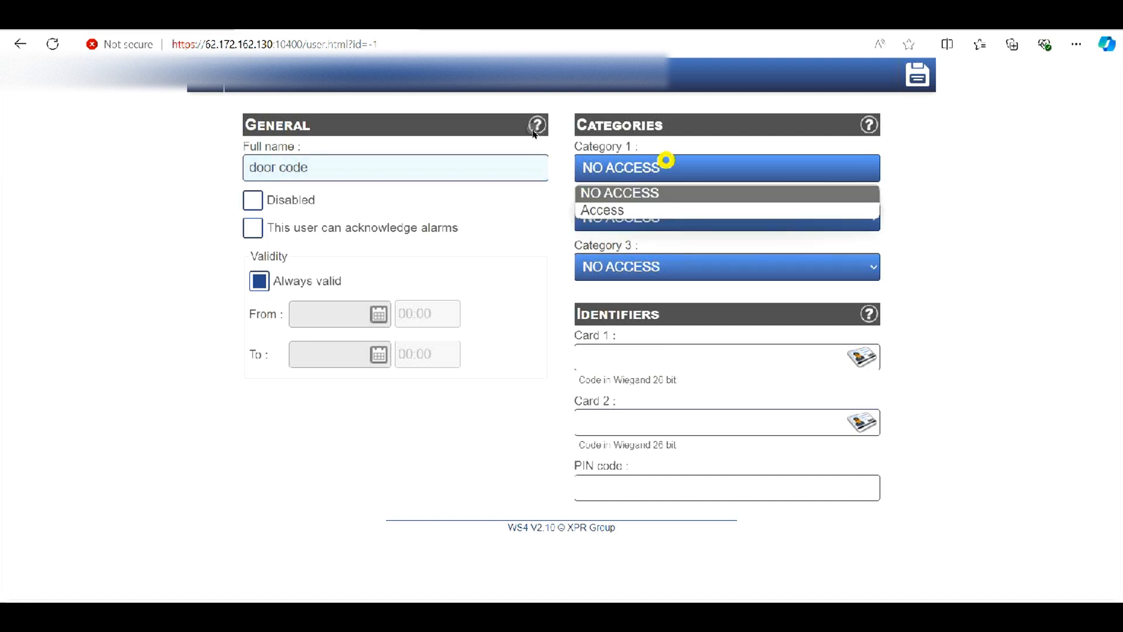
click(603, 210)
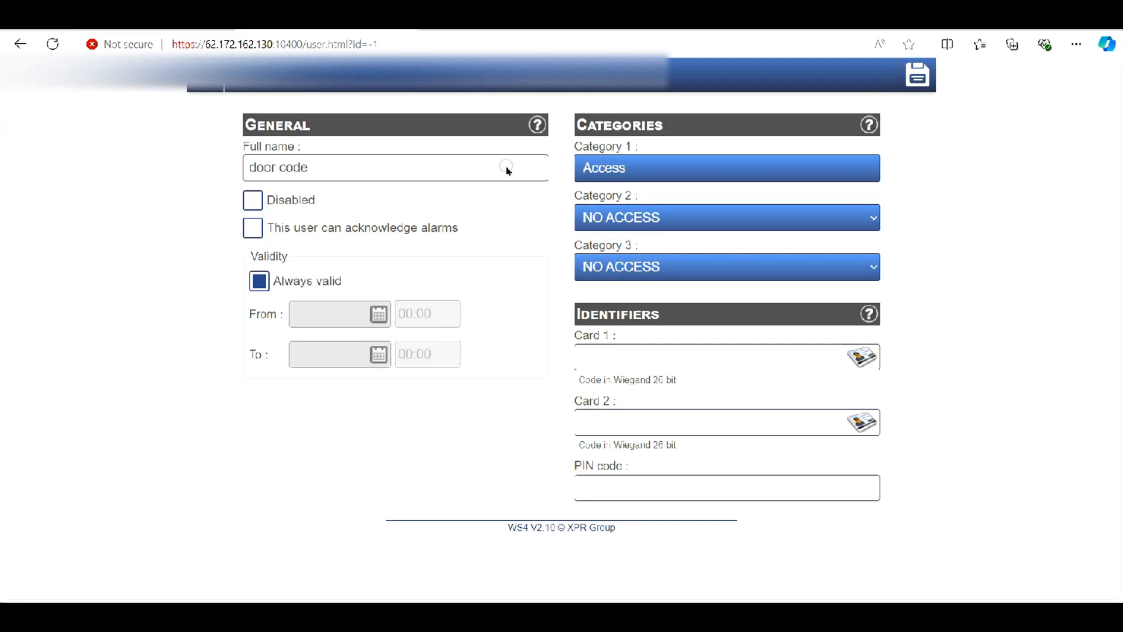
click(725, 487)
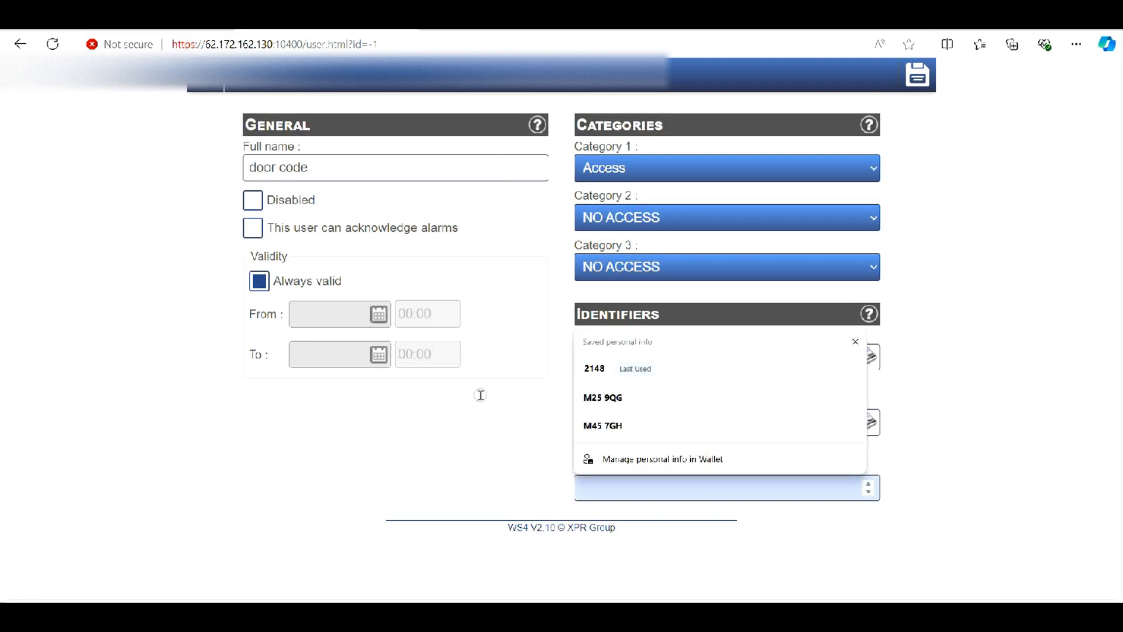